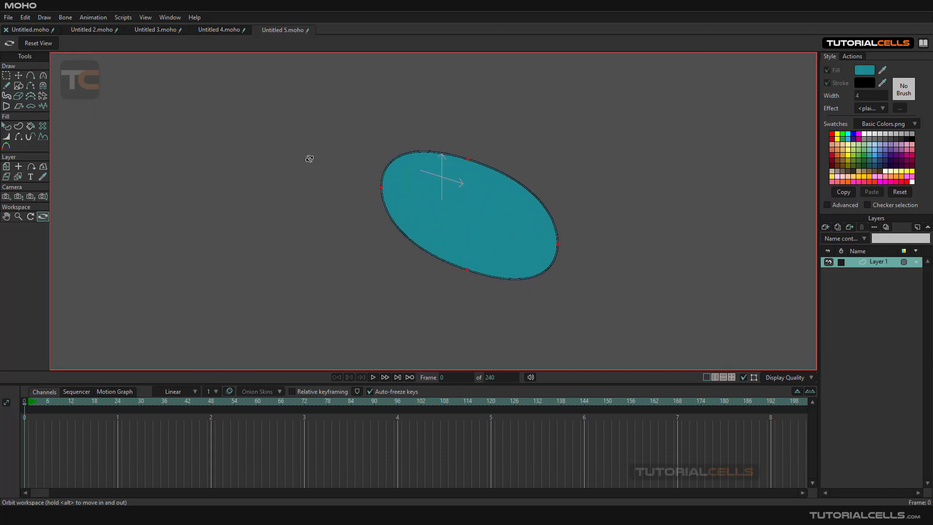
Bring up the Layer Settings dialog for Layer 1, the teal ellipse's layer.
click(18, 75)
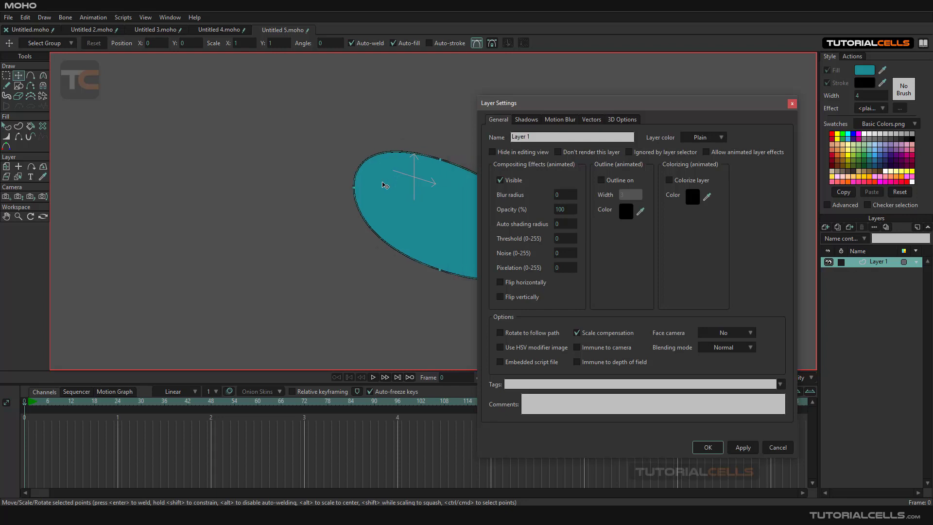
Set Layer 1's 3D Conversion to Extrude and nudge the resulting disc's position.
click(621, 119)
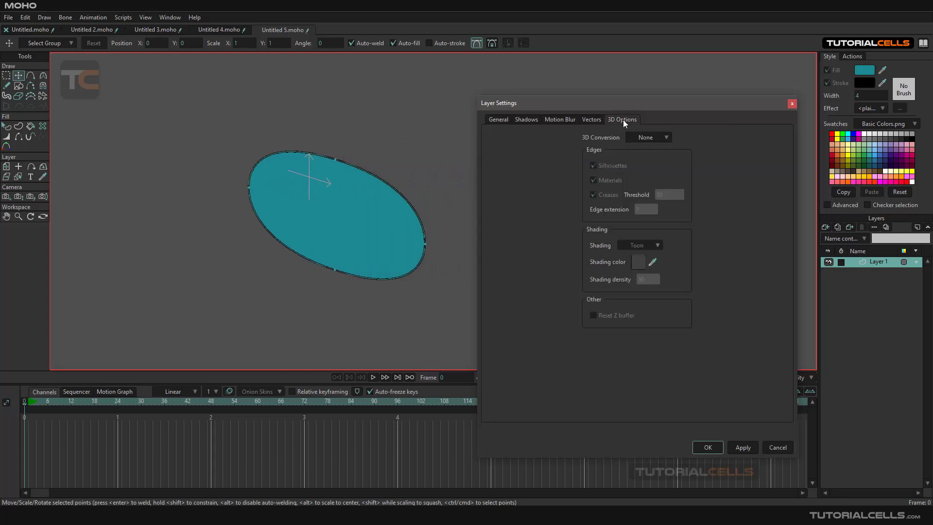
click(649, 137)
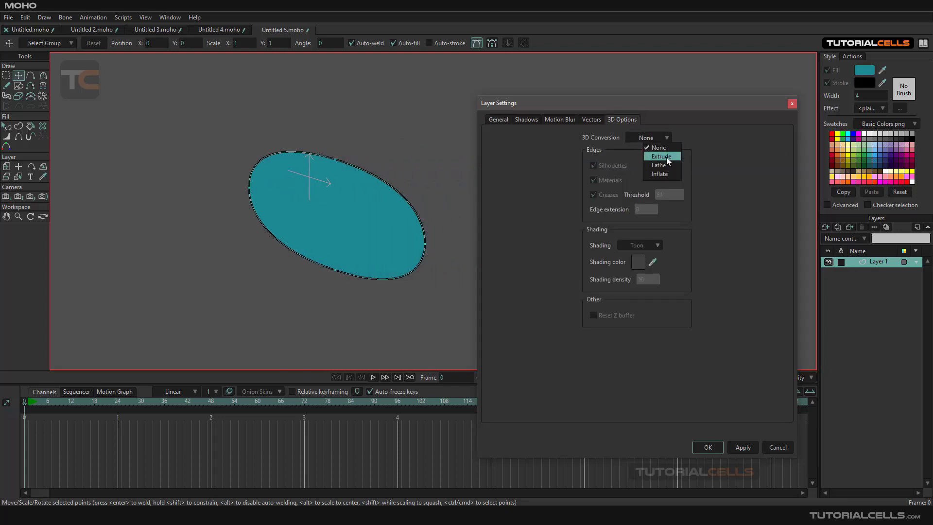
click(661, 155)
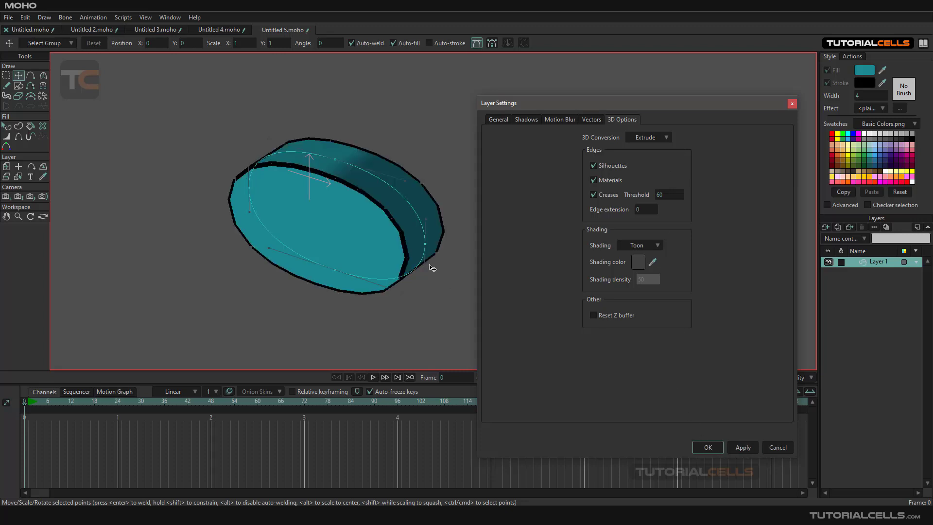
drag(432, 266, 369, 222)
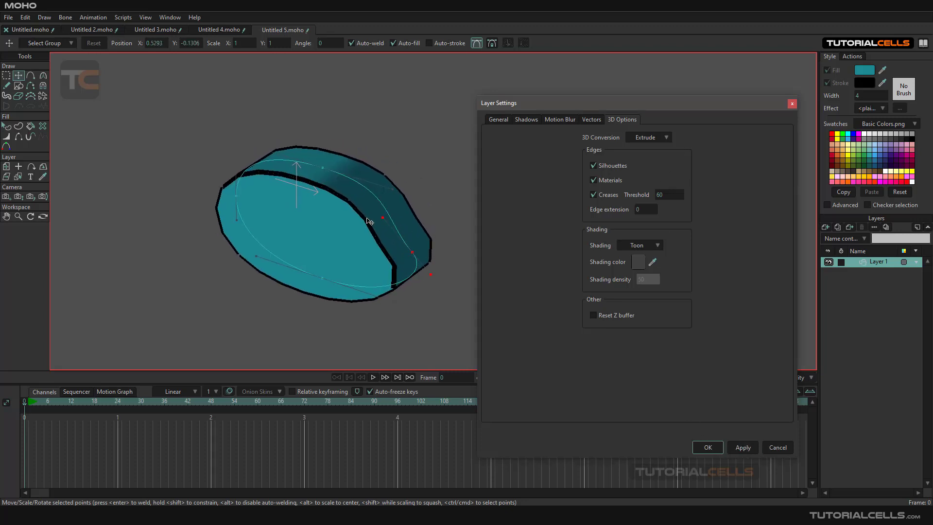
drag(369, 221, 417, 255)
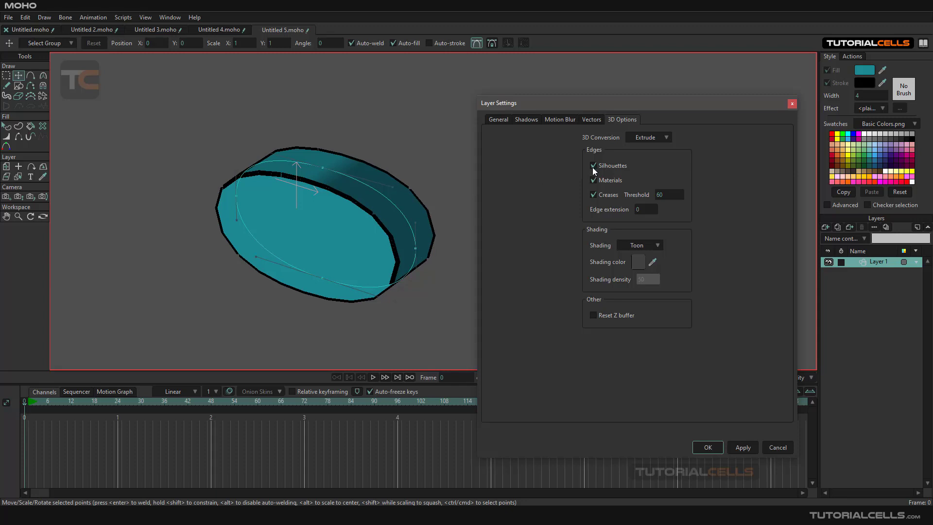
click(593, 165)
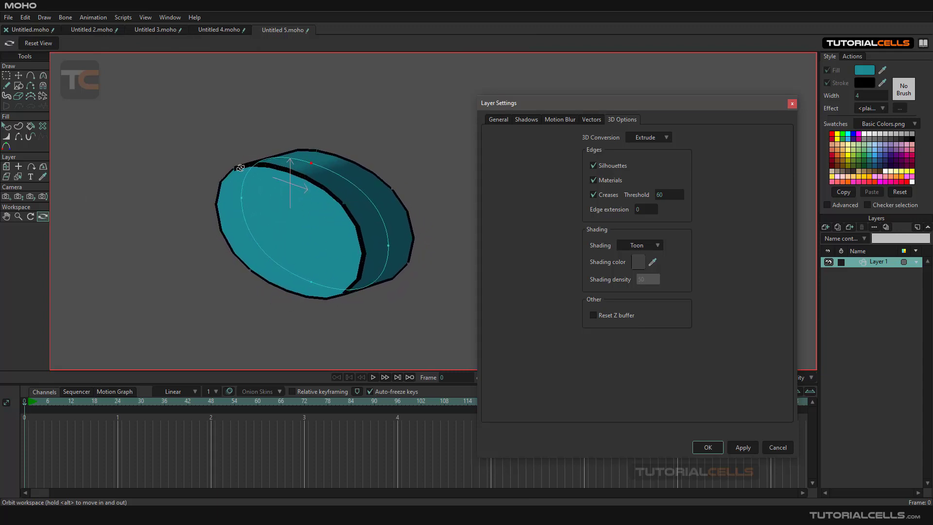
click(593, 166)
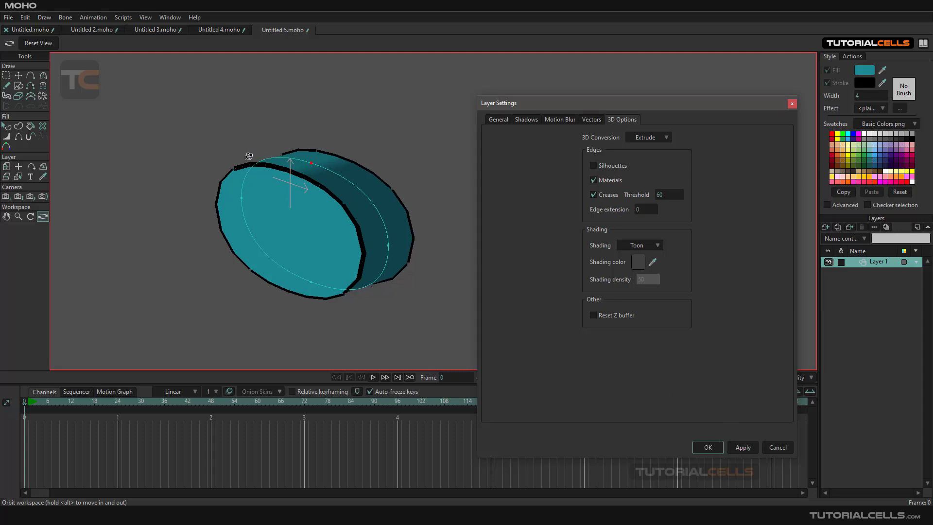
click(593, 165)
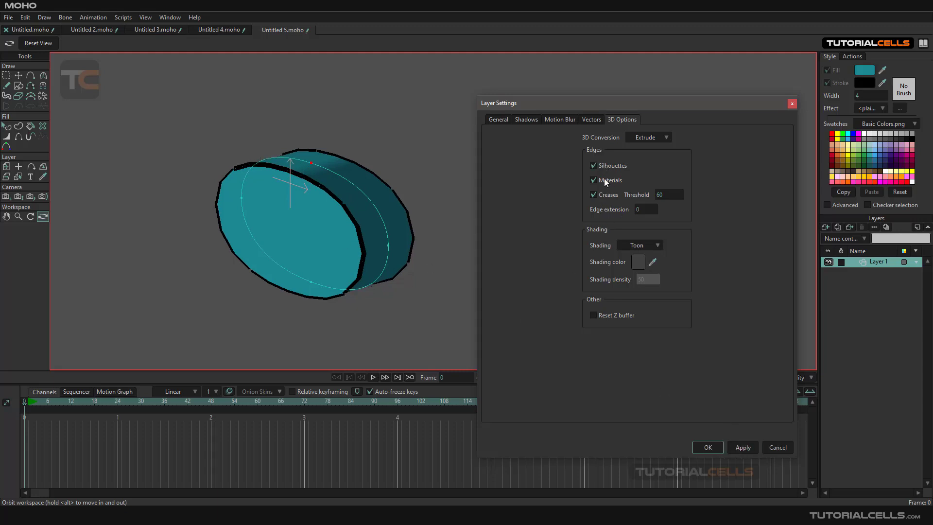
click(593, 181)
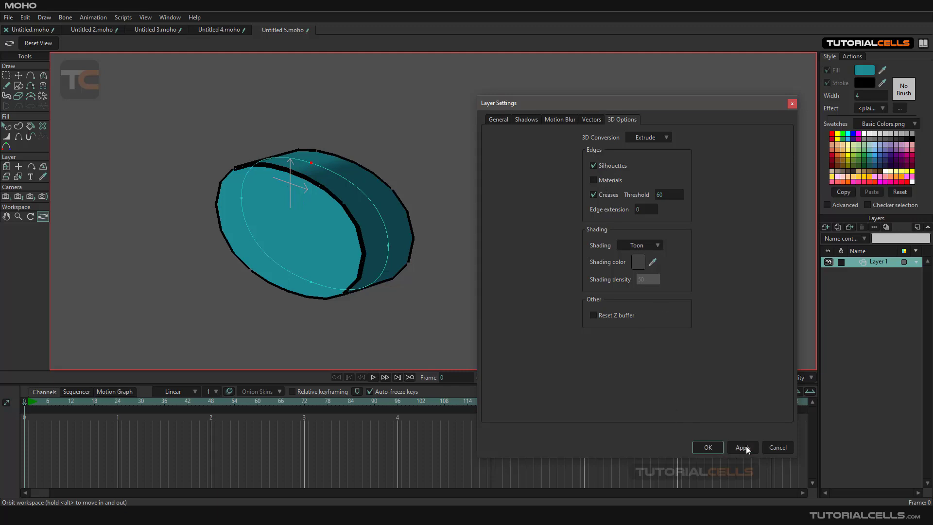
click(593, 180)
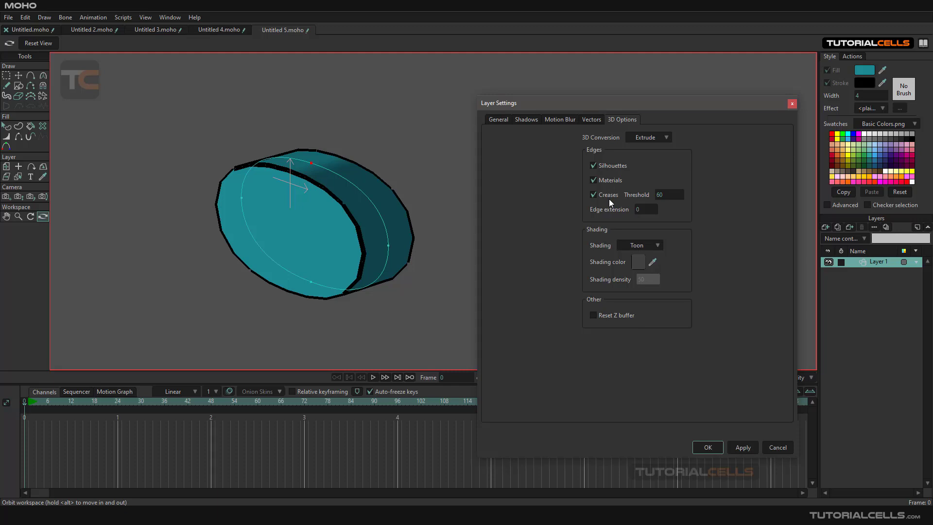
mouse_move(337, 182)
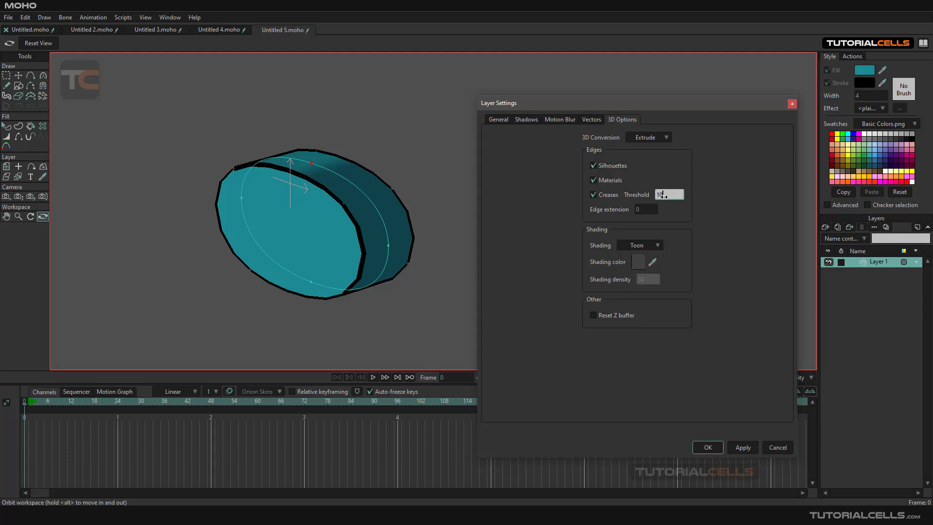
Enter a Creases Threshold of 10 for the extruded disc.
text(10)
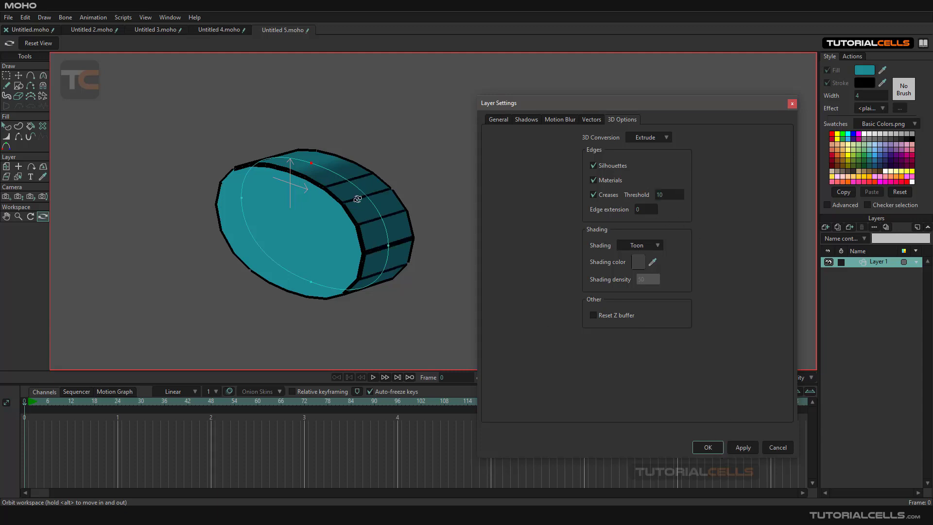
mouse_move(349, 214)
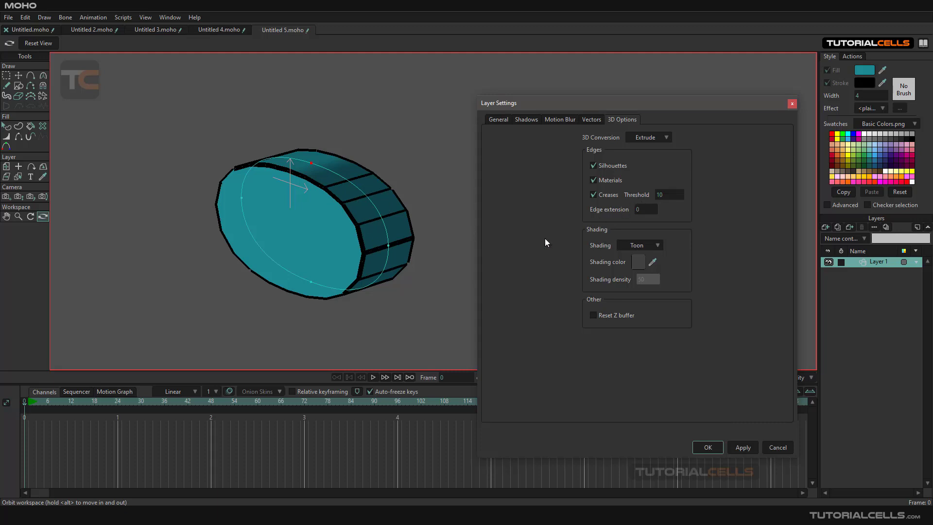
mouse_move(550, 233)
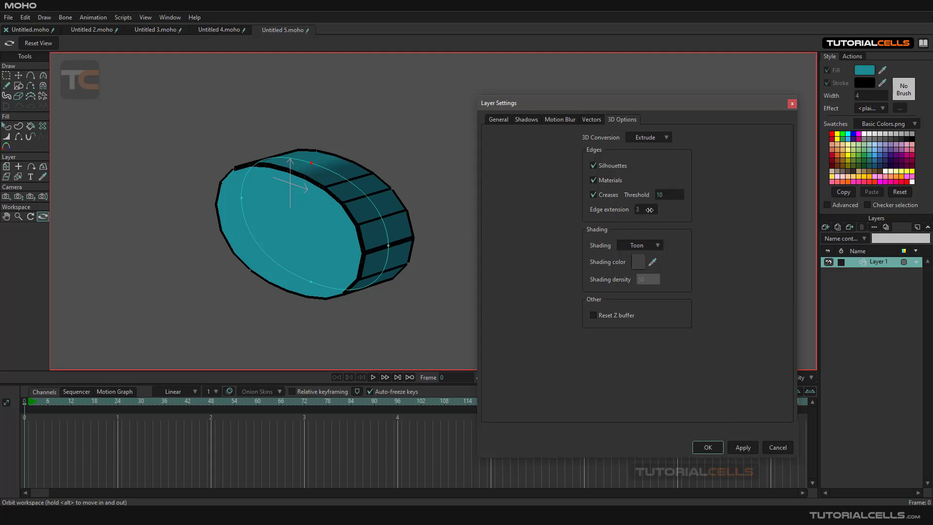
Set the disc's Edge extension value to 4.
click(653, 209)
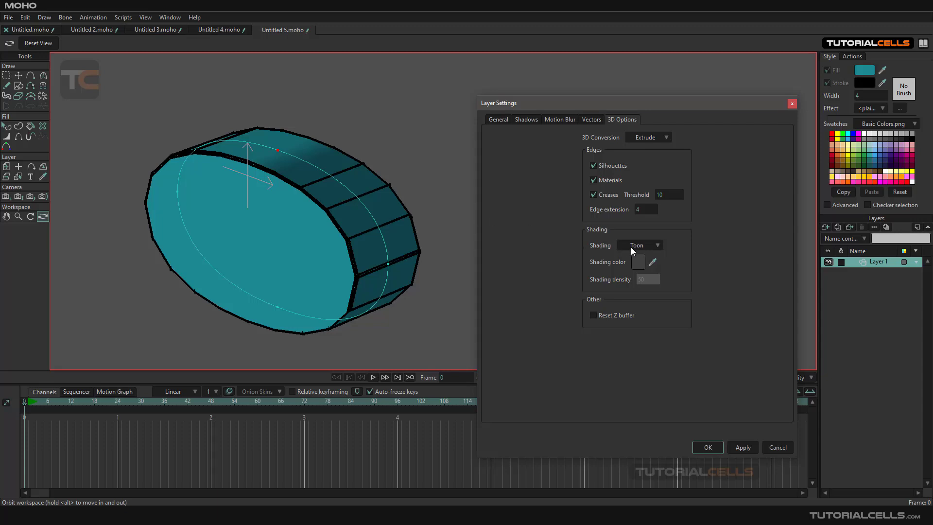
click(641, 245)
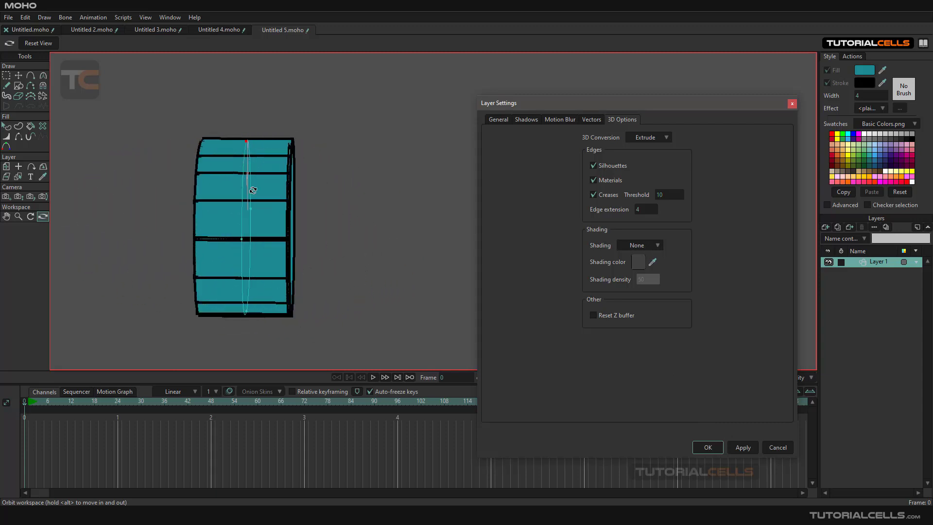
click(640, 245)
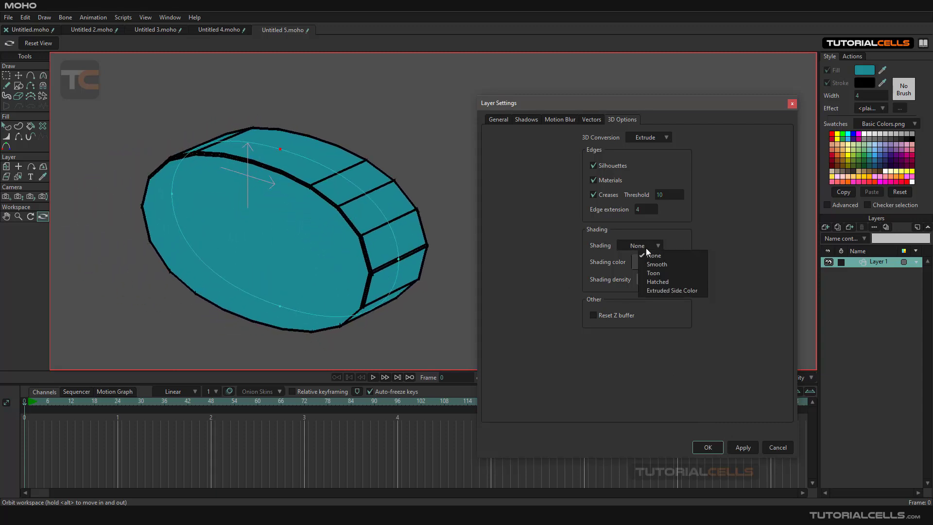
click(656, 263)
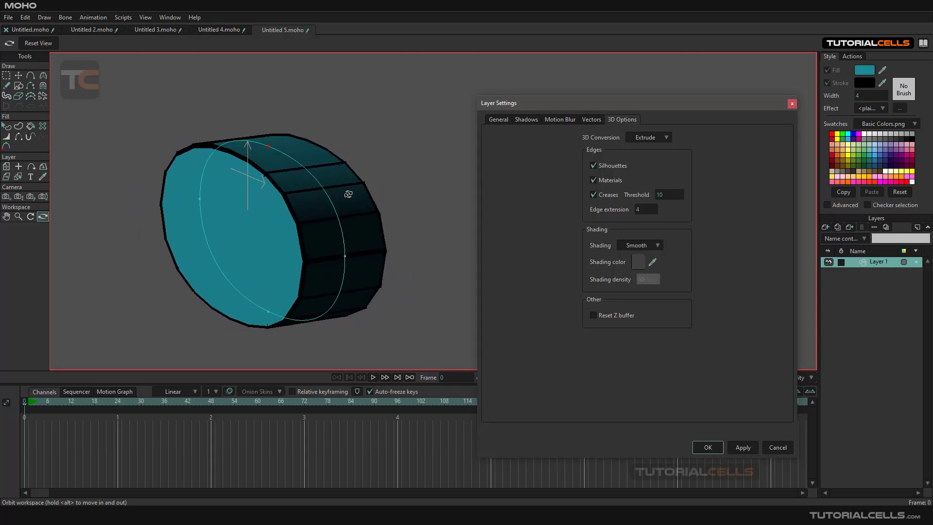
click(640, 245)
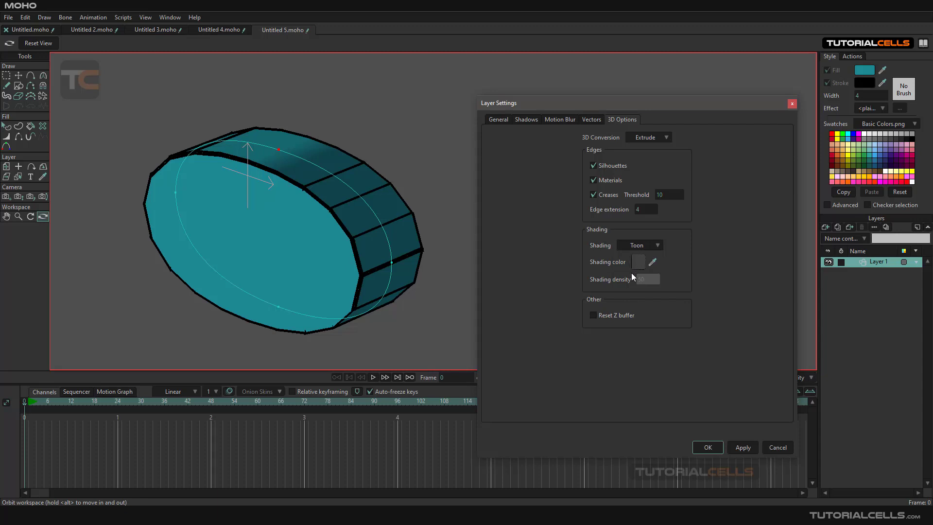
Try Hatched and Extruded Side Color shading, return to Toon, and confirm the Extrude settings with OK.
click(640, 245)
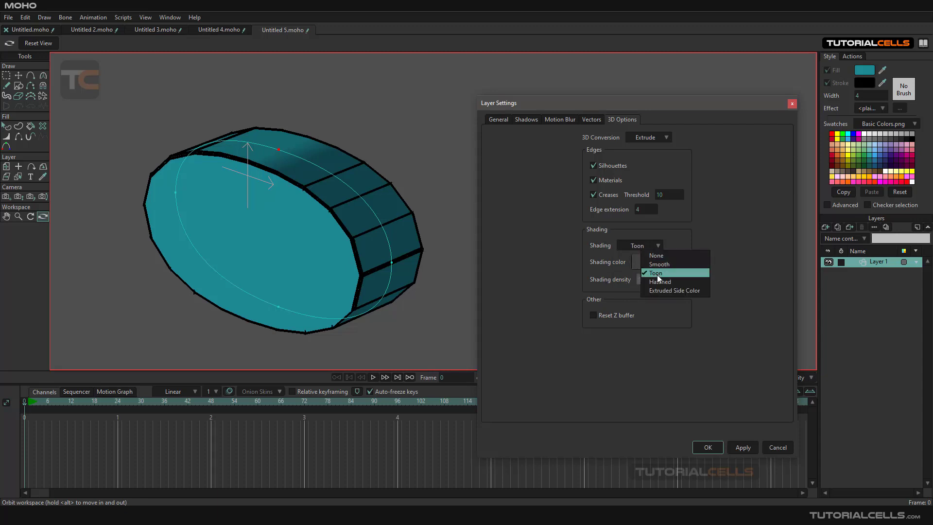
click(661, 282)
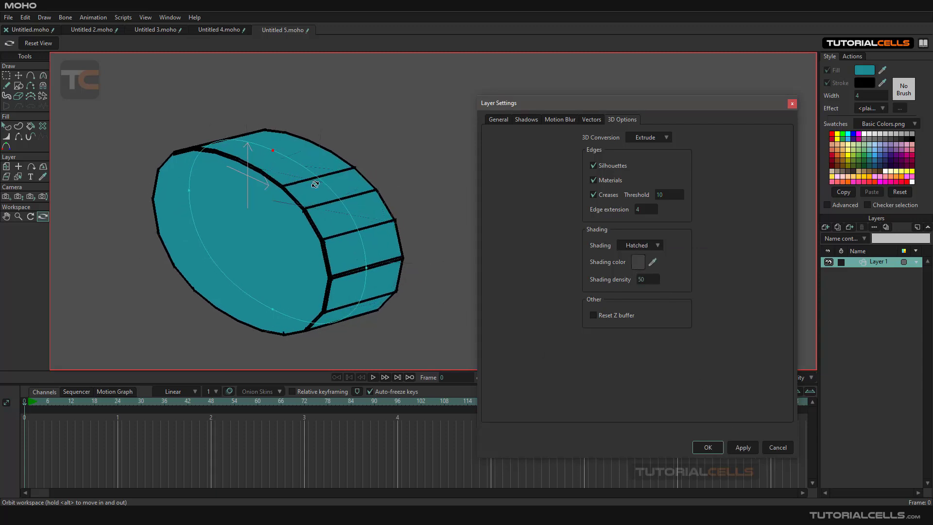
click(639, 245)
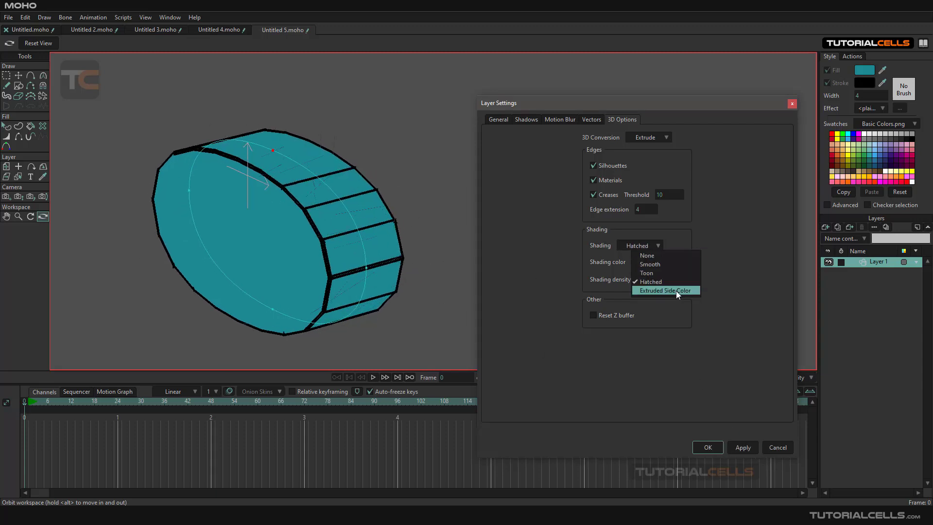
click(666, 290)
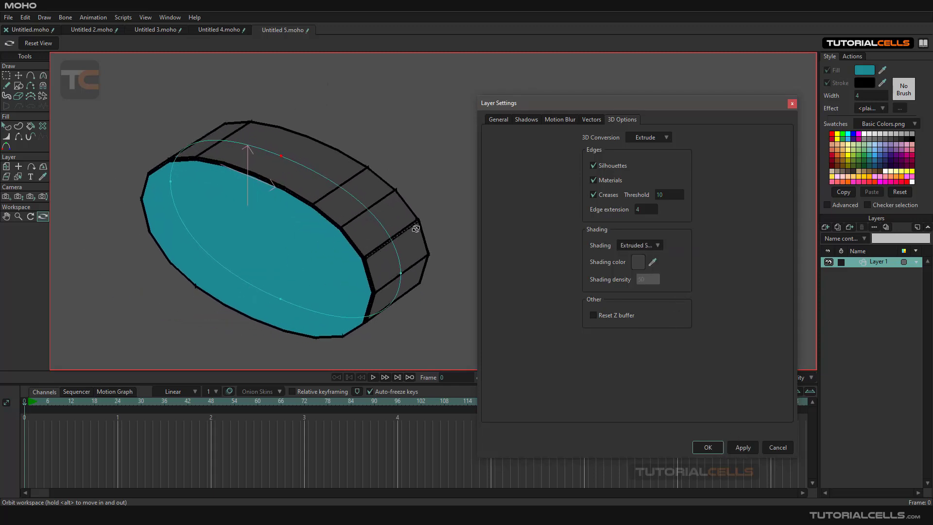
click(639, 245)
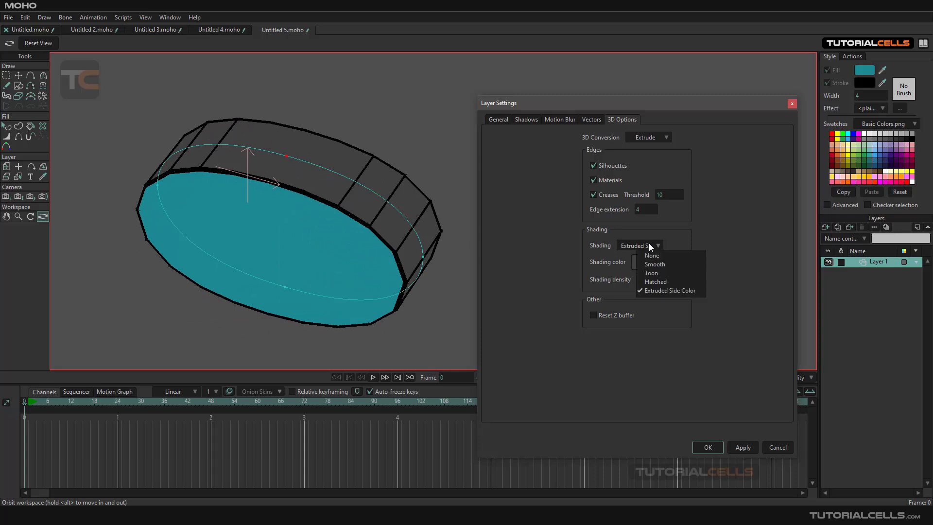
click(651, 272)
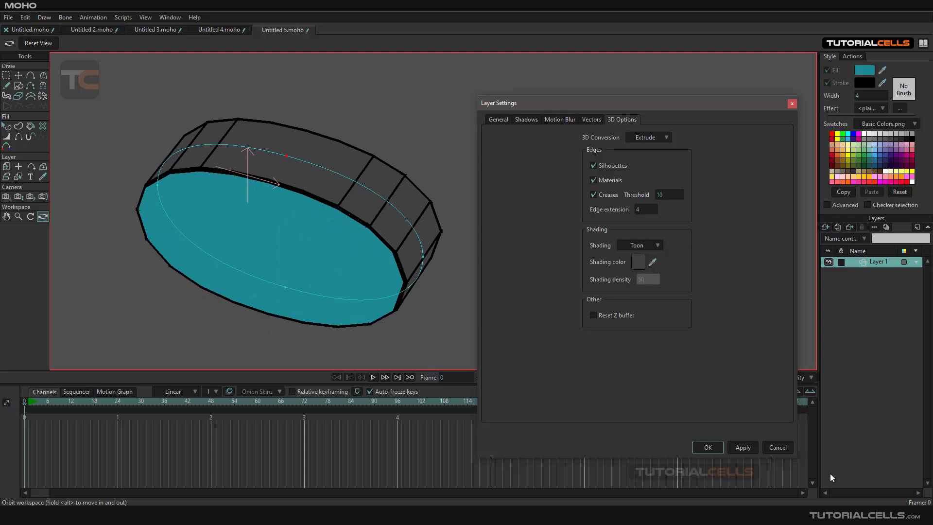
click(664, 137)
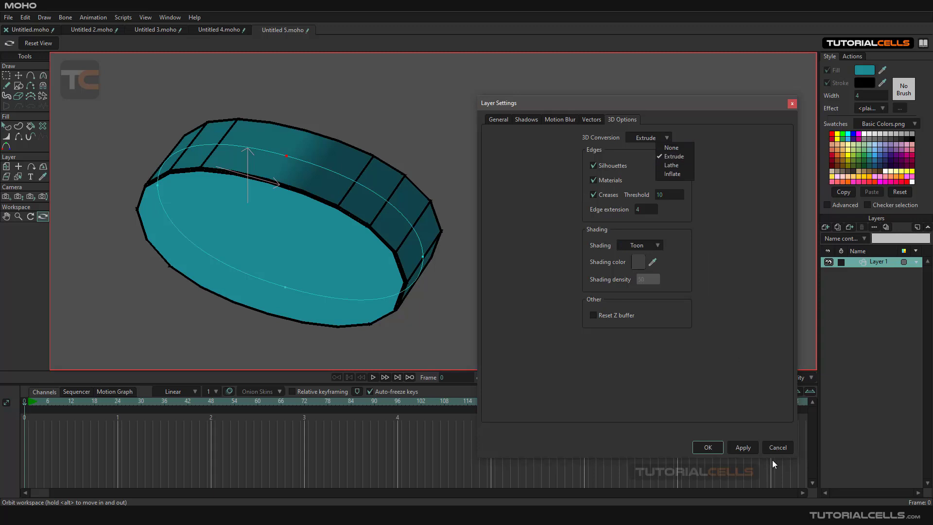
click(707, 447)
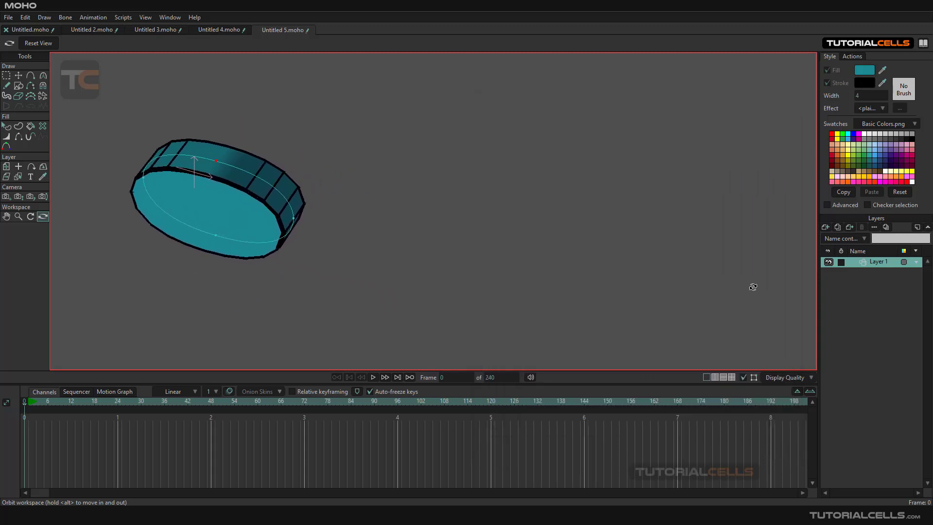
Add a new vector layer, Layer 2, and pick the Draw Shape tool.
click(826, 227)
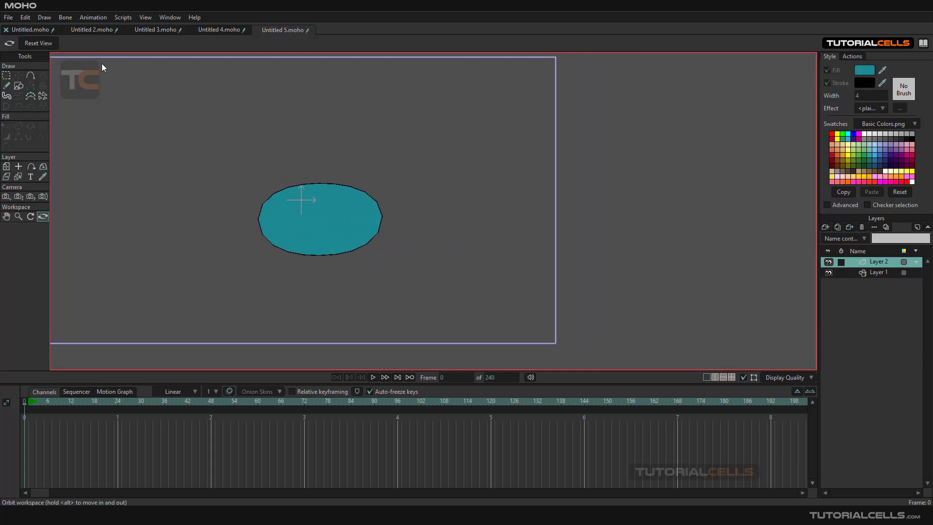
click(19, 78)
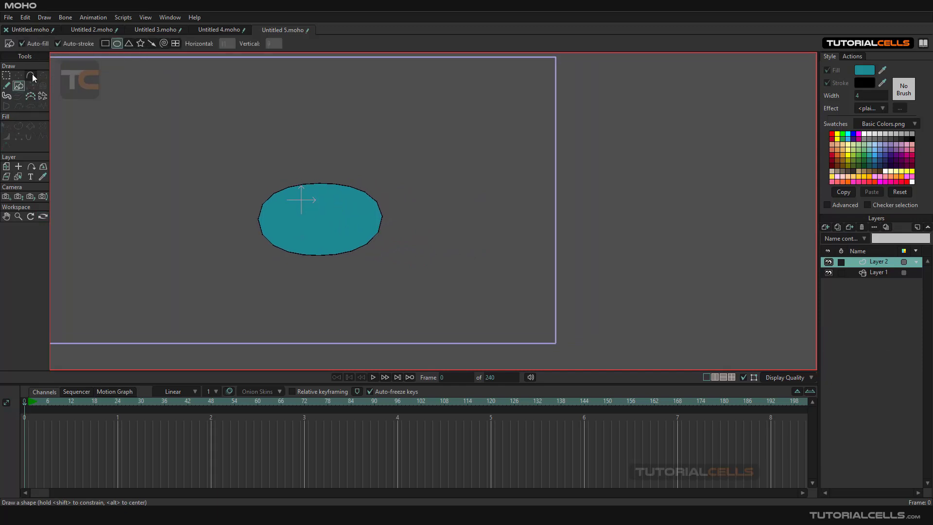
mouse_move(32, 75)
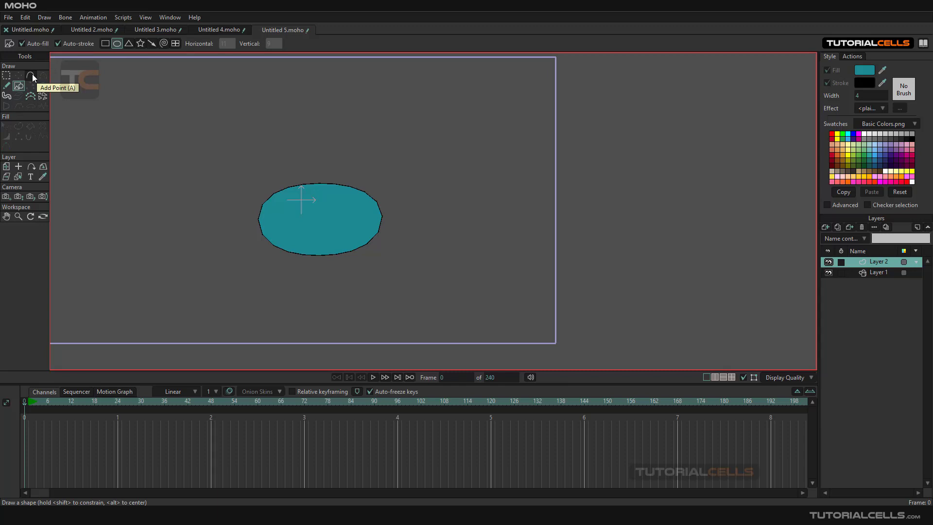
With Add Point, draw a closed teal-filled freeform shape to the right of the disc.
click(30, 76)
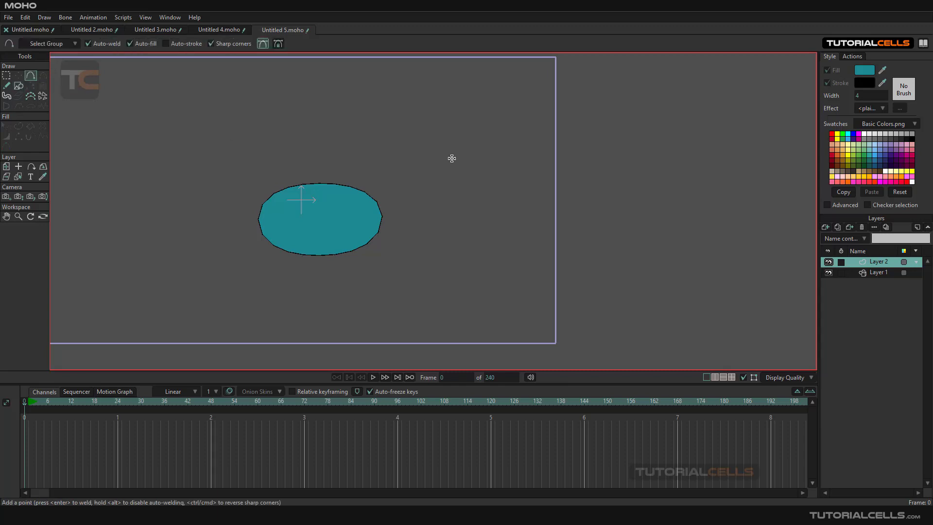
drag(452, 158, 496, 182)
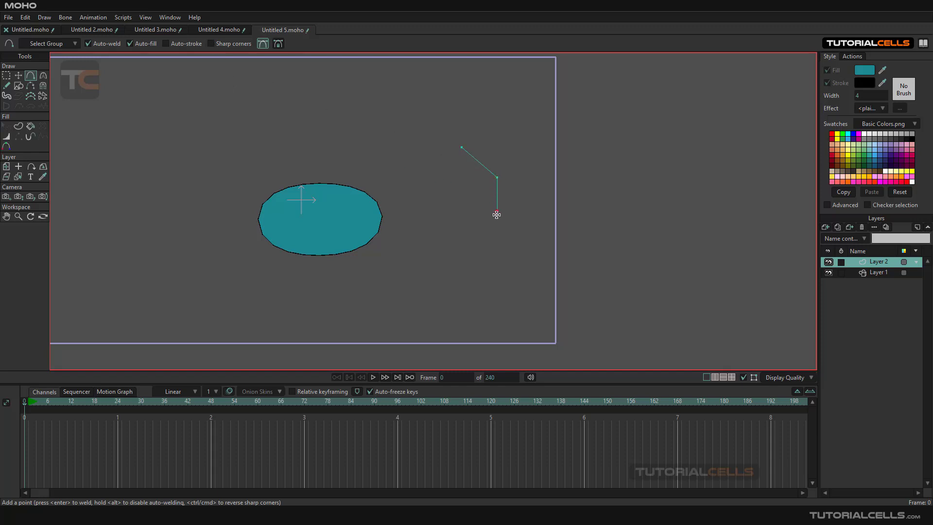
drag(497, 214, 452, 252)
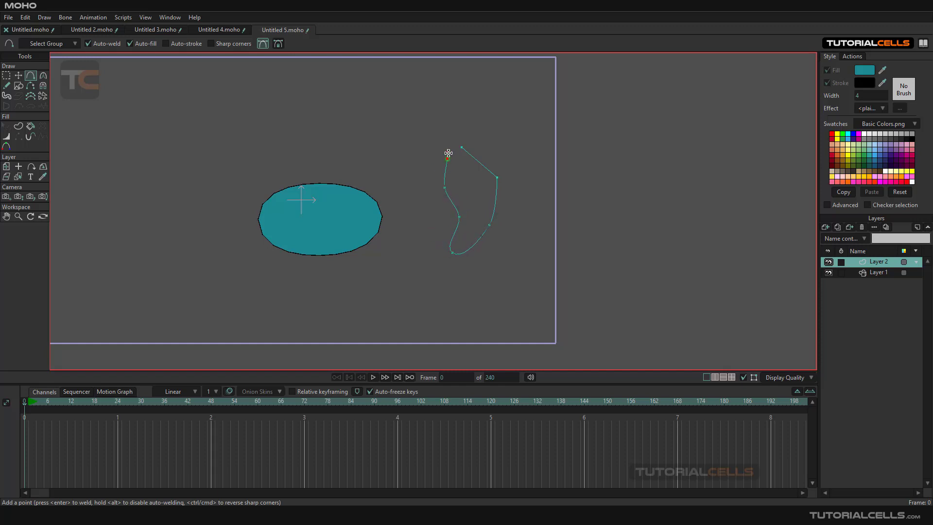
drag(447, 153, 463, 148)
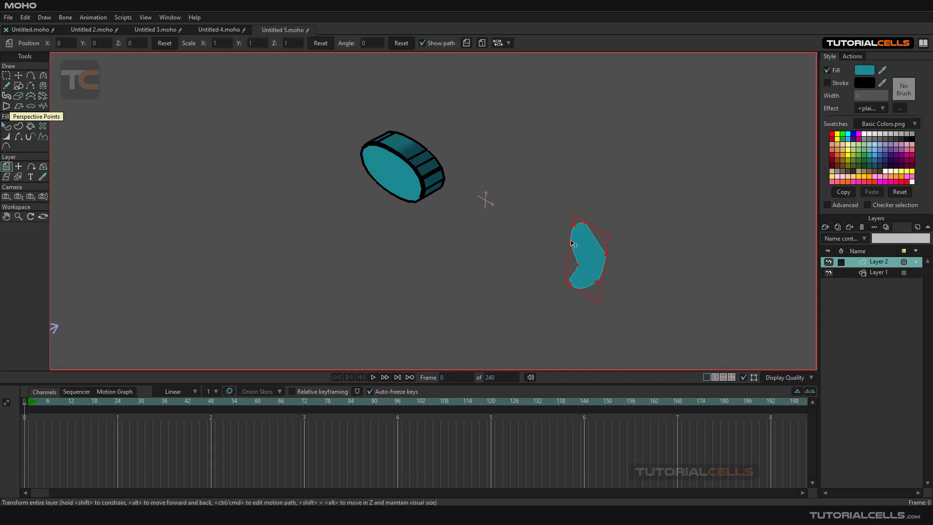
Switch to Transform Points and open Layer 2's Layer Settings dialog.
click(592, 261)
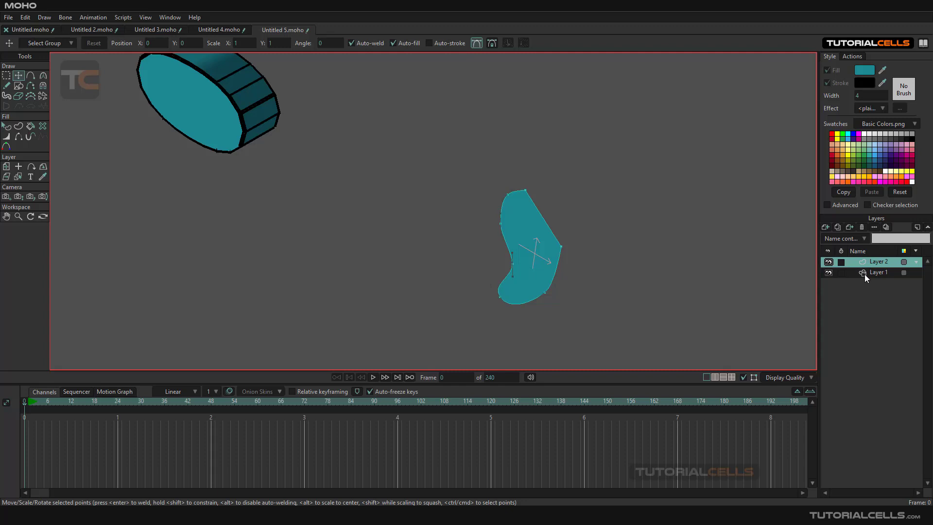
double_click(878, 261)
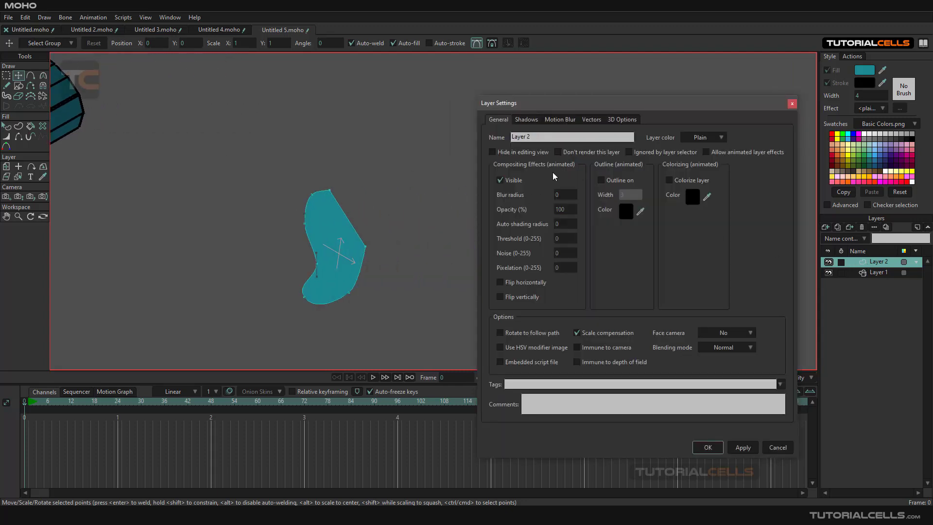
Set Layer 2's 3D Conversion to Lathe, spinning the shape into a teal ring.
click(621, 120)
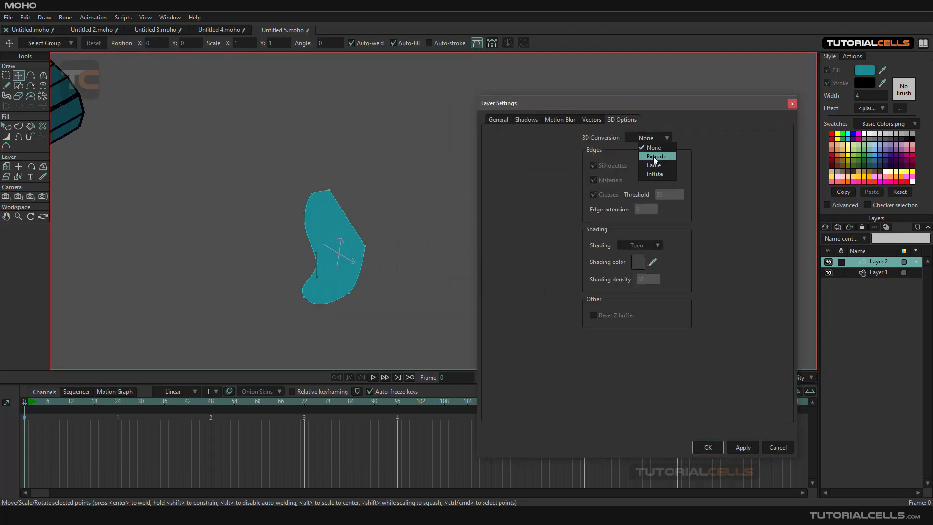
click(654, 165)
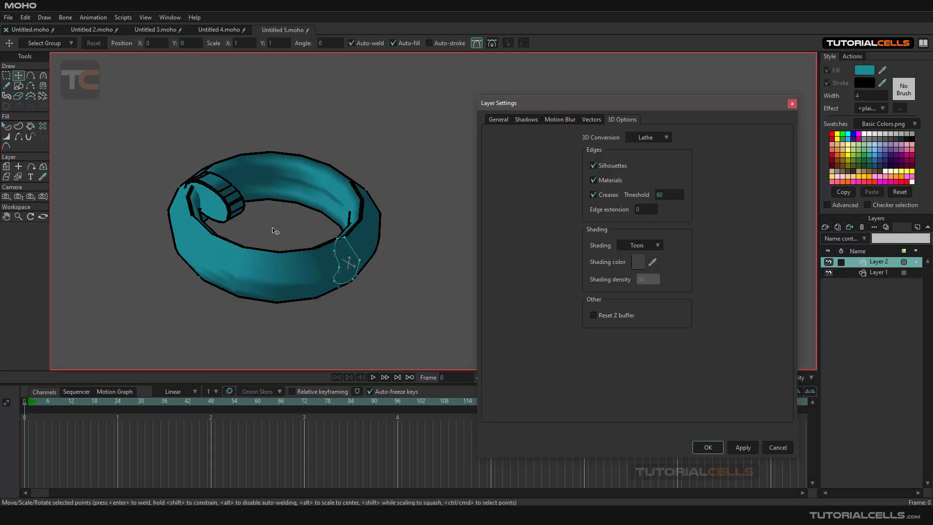
mouse_move(304, 242)
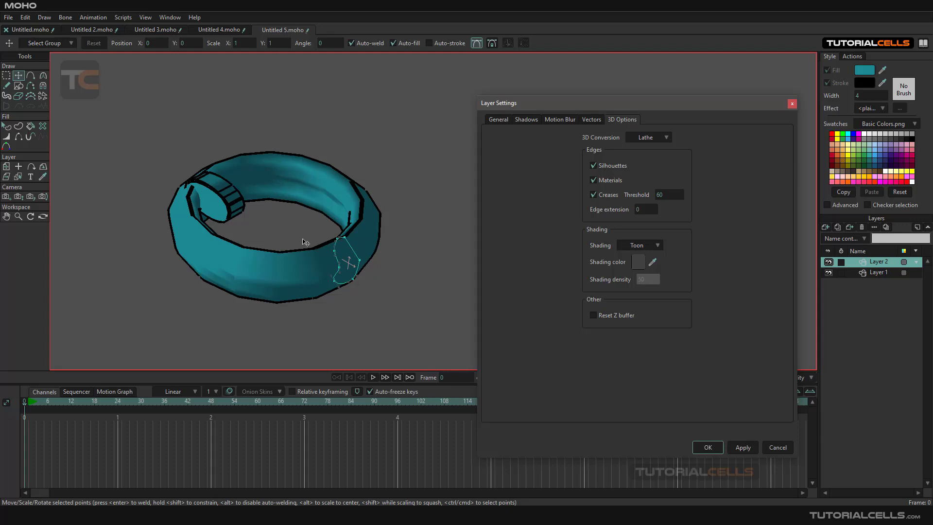
mouse_move(360, 202)
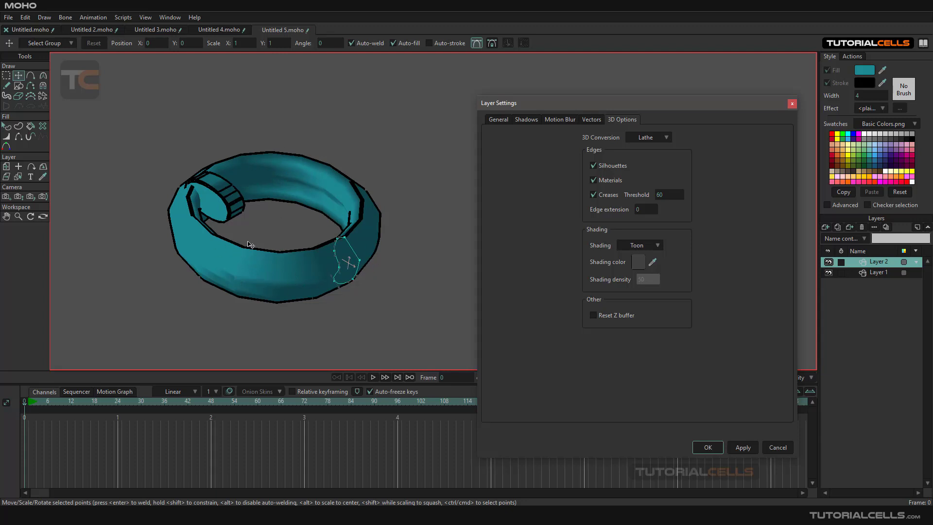
mouse_move(120, 198)
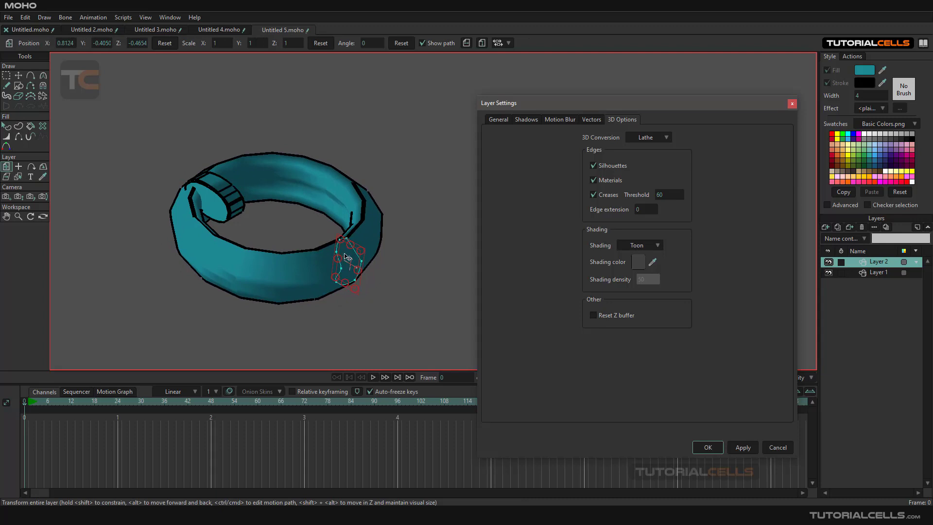
Drag the lathed ring aside so it no longer encircles the extruded disc.
drag(347, 255, 292, 233)
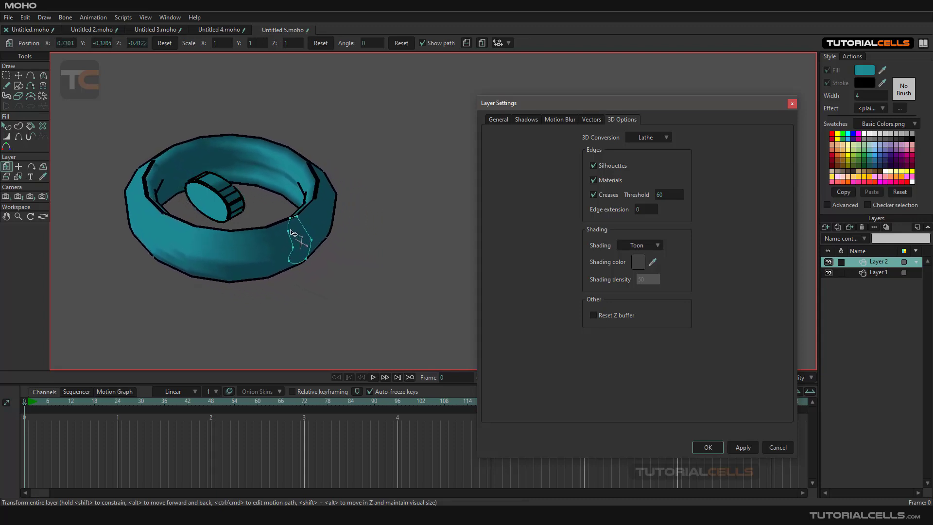
drag(292, 233, 437, 271)
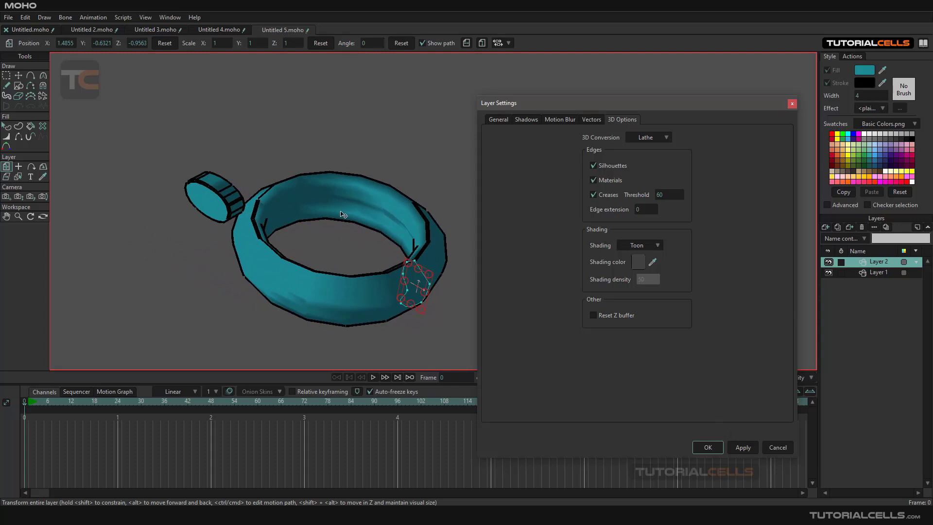
mouse_move(425, 279)
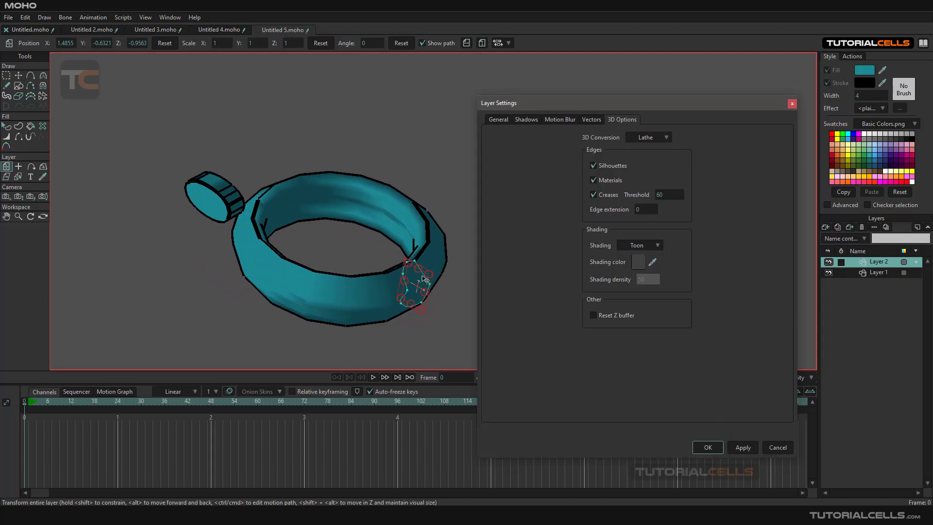
mouse_move(582, 231)
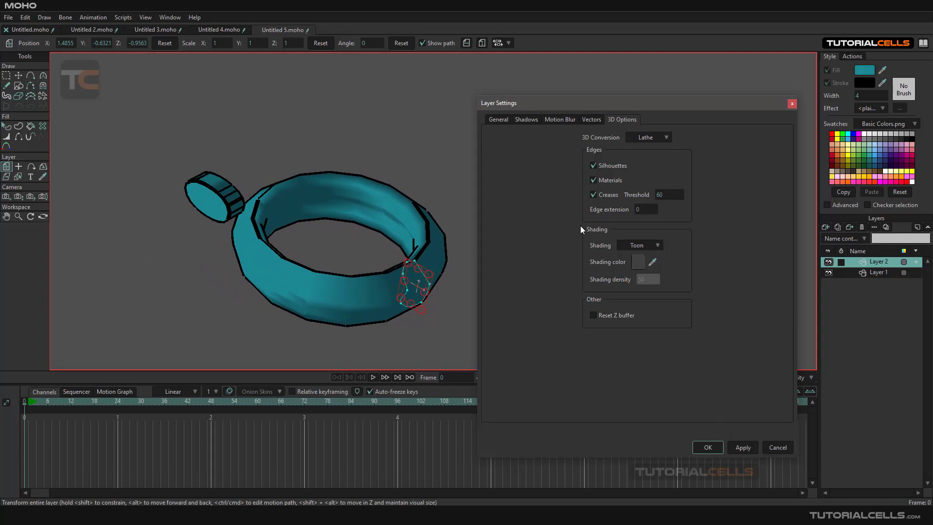
click(647, 137)
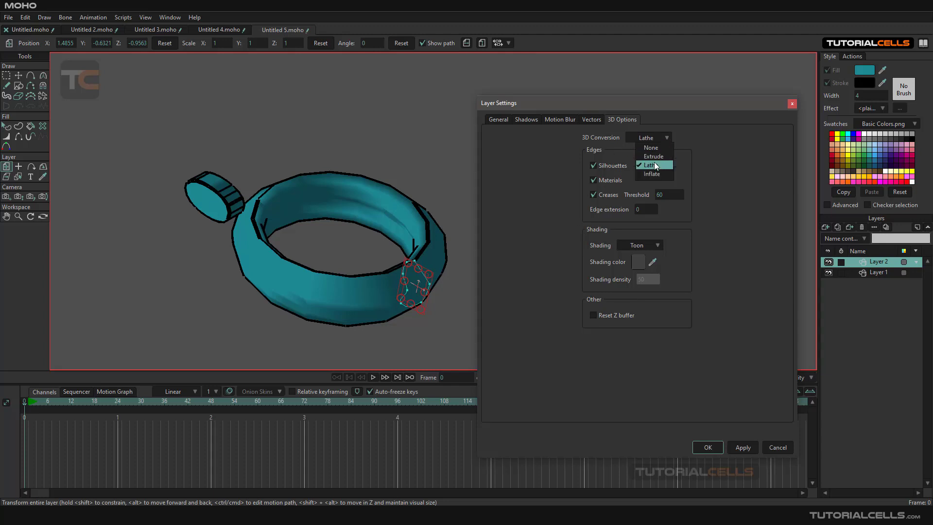
Try Inflate on Layer 2's shape, then set 3D Conversion to None and confirm.
click(651, 173)
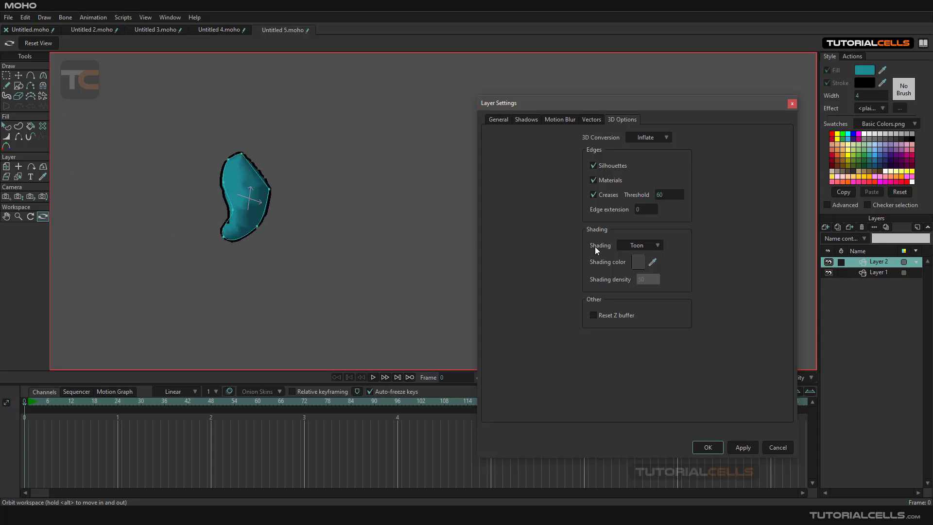
mouse_move(652, 152)
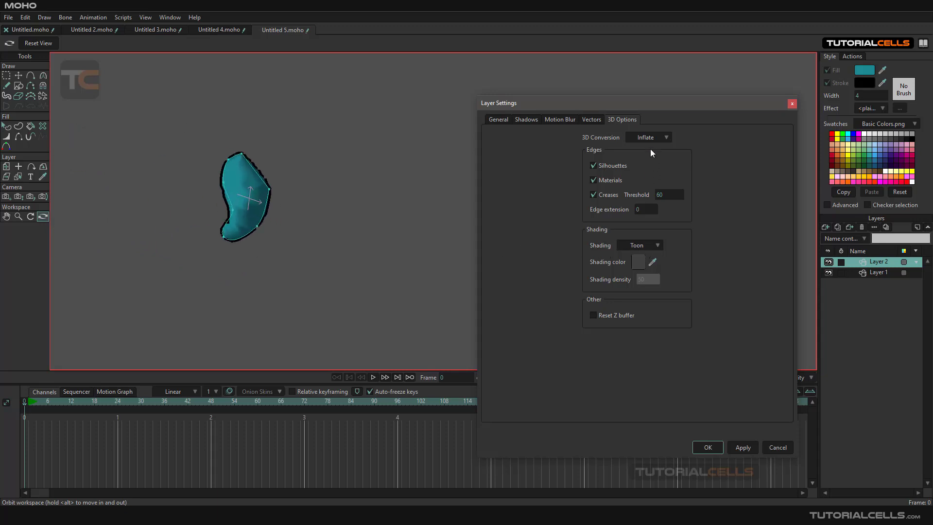
click(648, 137)
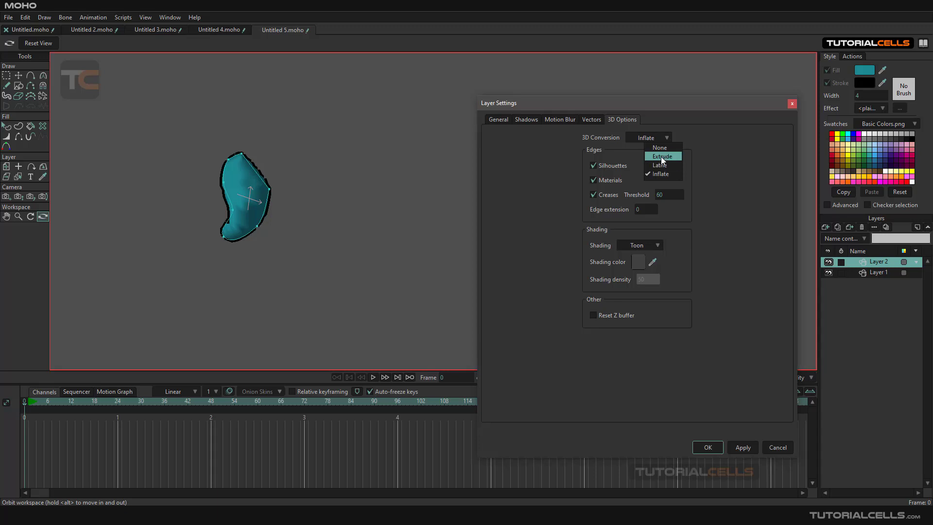
click(660, 146)
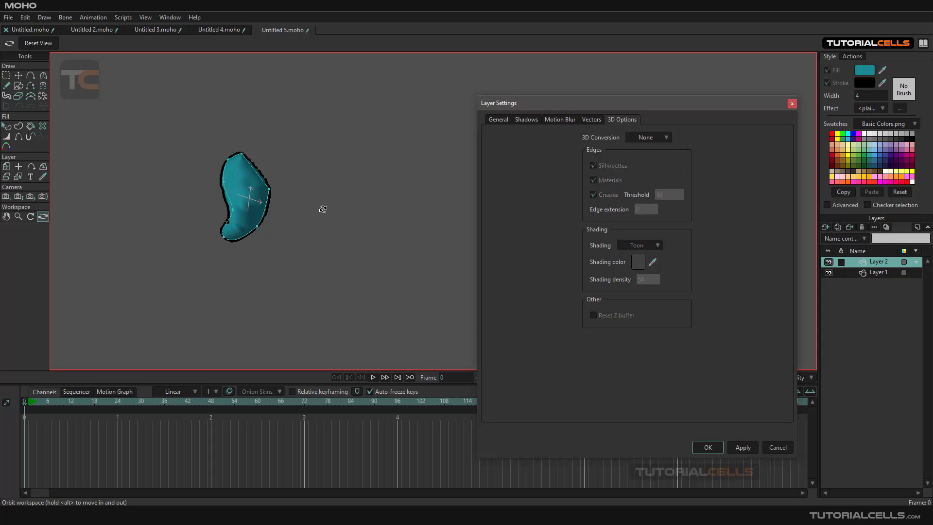
click(706, 448)
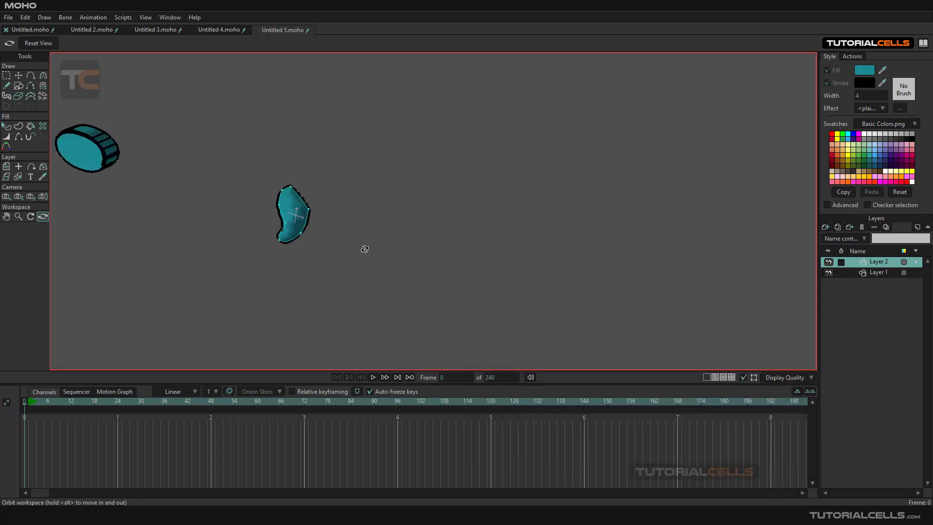